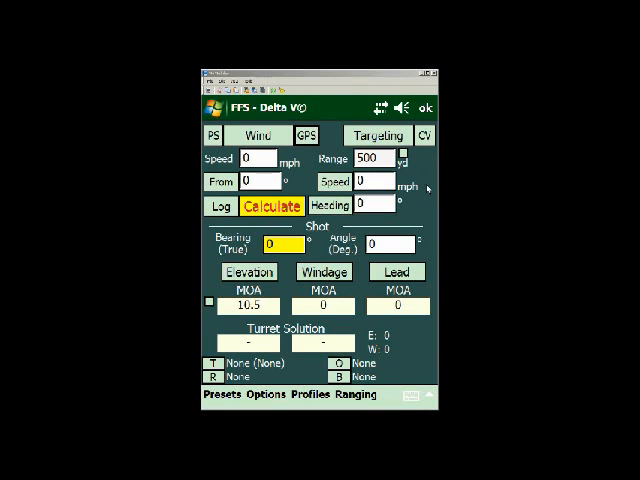
mouse_move(370, 256)
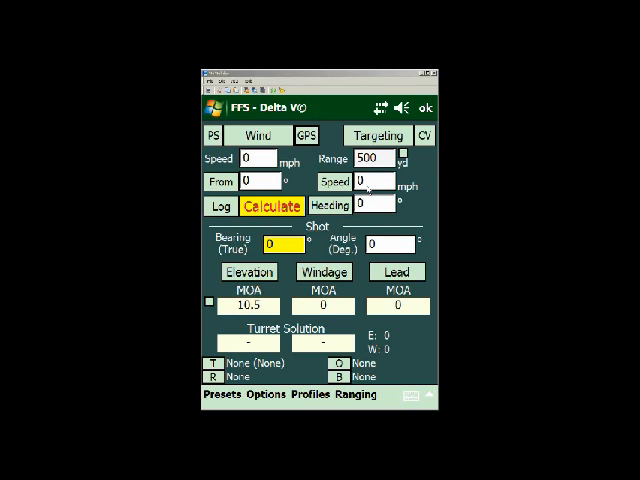
Show the Preset Data screen with atmosphere, bullet and sight values for the load
click(306, 134)
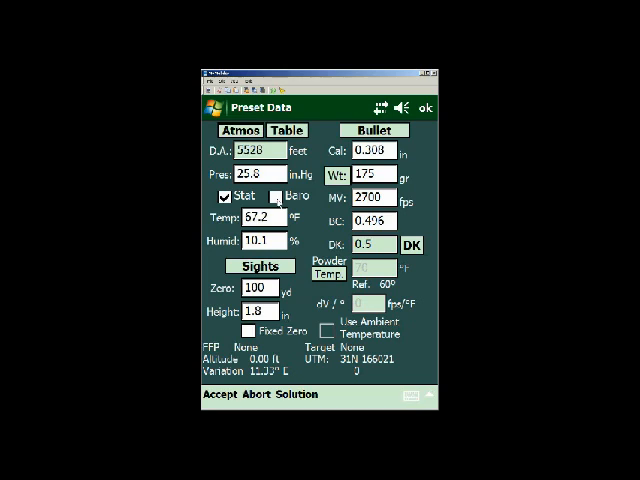
click(274, 194)
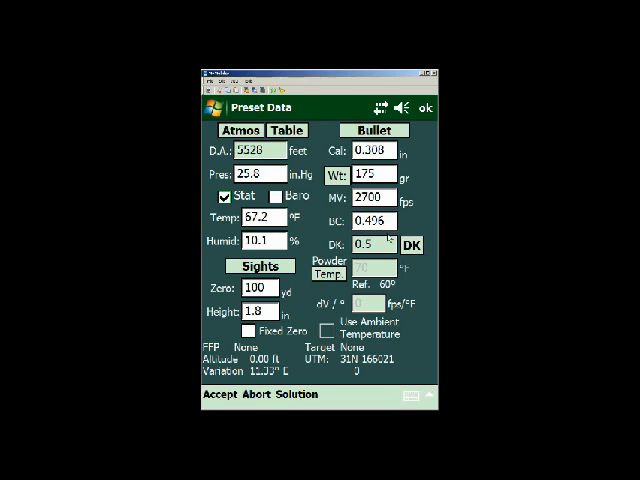
mouse_move(420, 290)
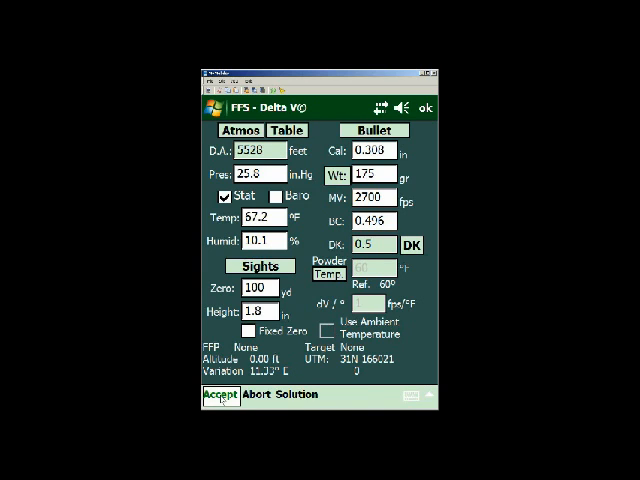
Accept the presets and calculate the 800-yard solution, giving 22.7 MOA elevation
click(216, 396)
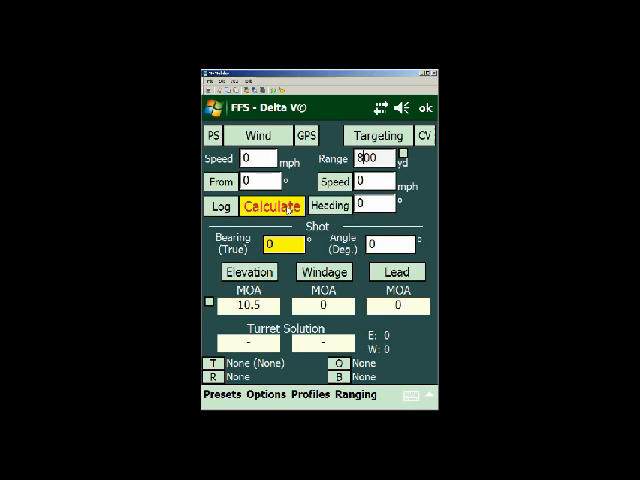
click(278, 208)
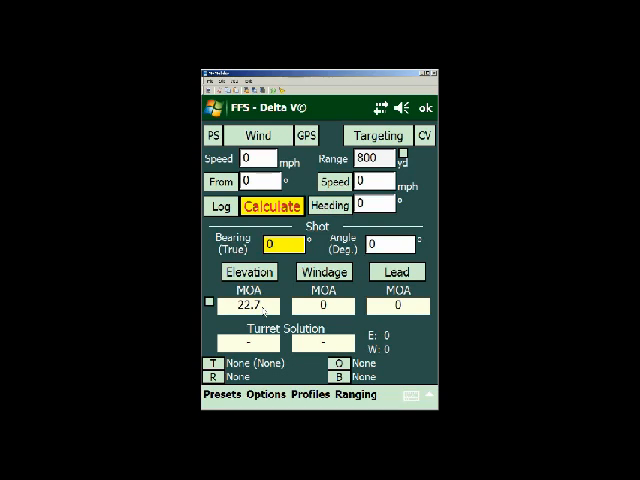
Enter a 10 mph wind from 9:00 o'clock so windage reads about 6 MOA left
click(308, 134)
text(10)
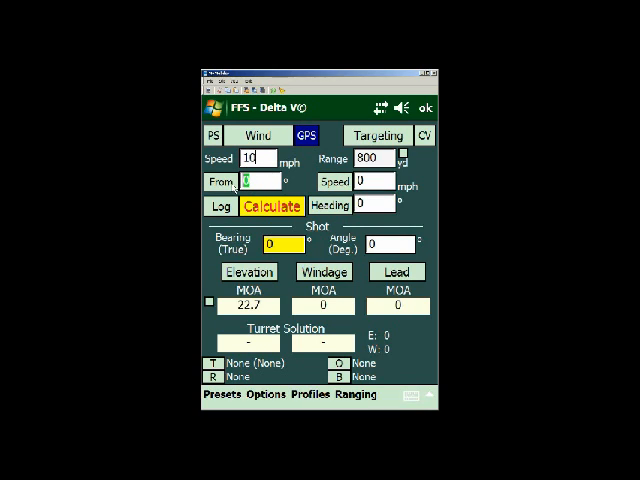
text(27)
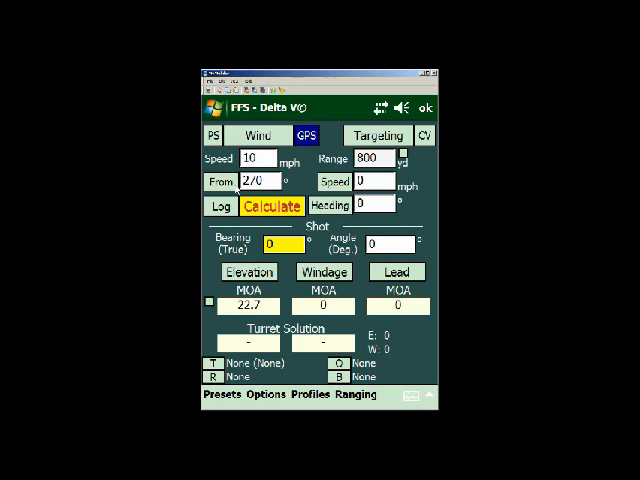
click(272, 208)
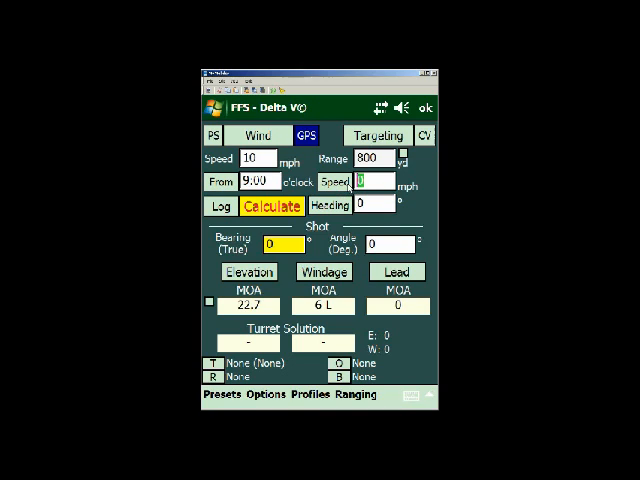
Set target speed 5 mph at heading 90 and calculate, giving 12.3 MOA right lead
text(5)
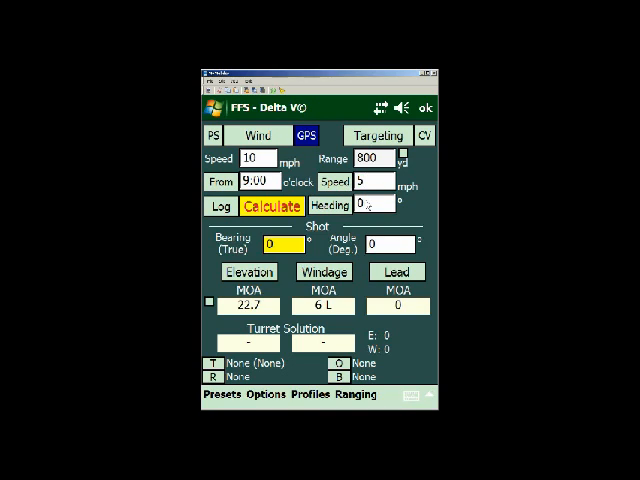
click(376, 204)
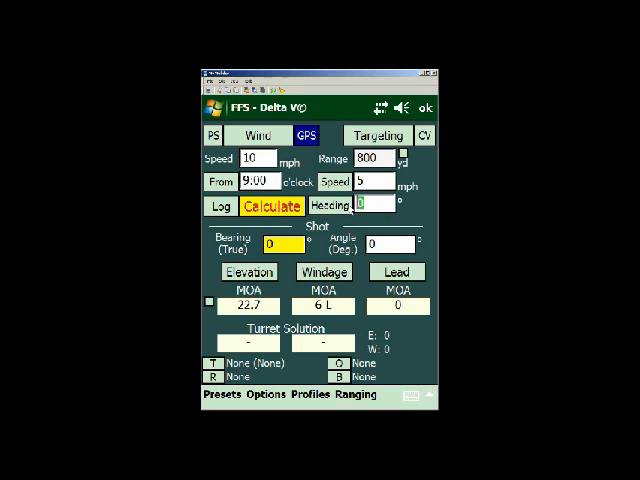
text(90)
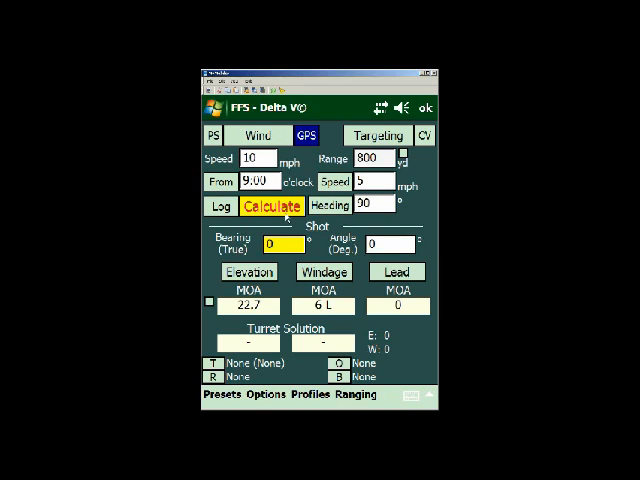
click(284, 206)
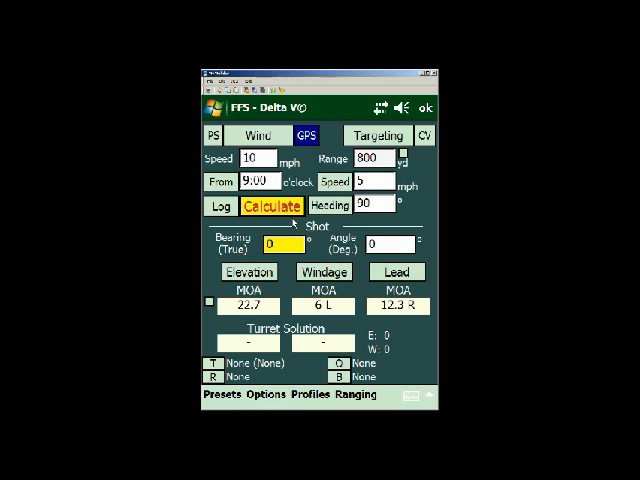